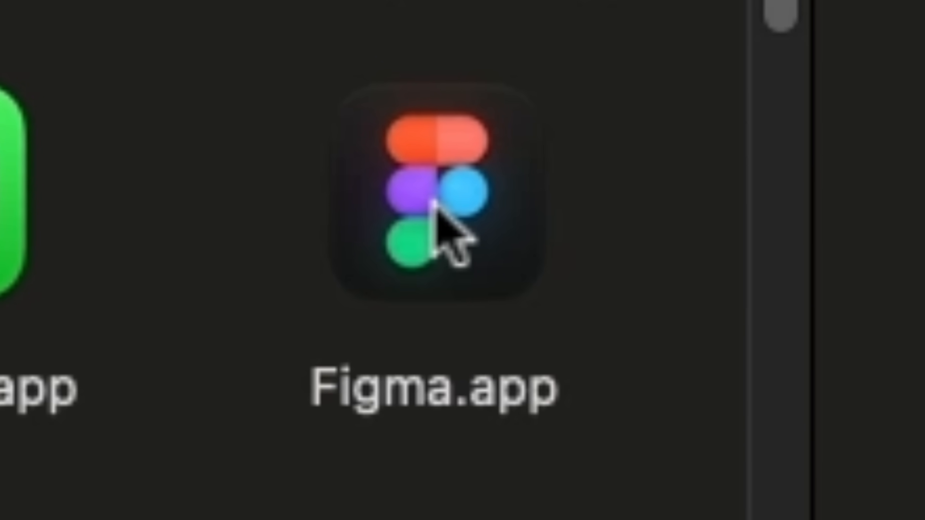
# - Launch Figma.app from the Applications folder
pyautogui.doubleClick(434, 204)
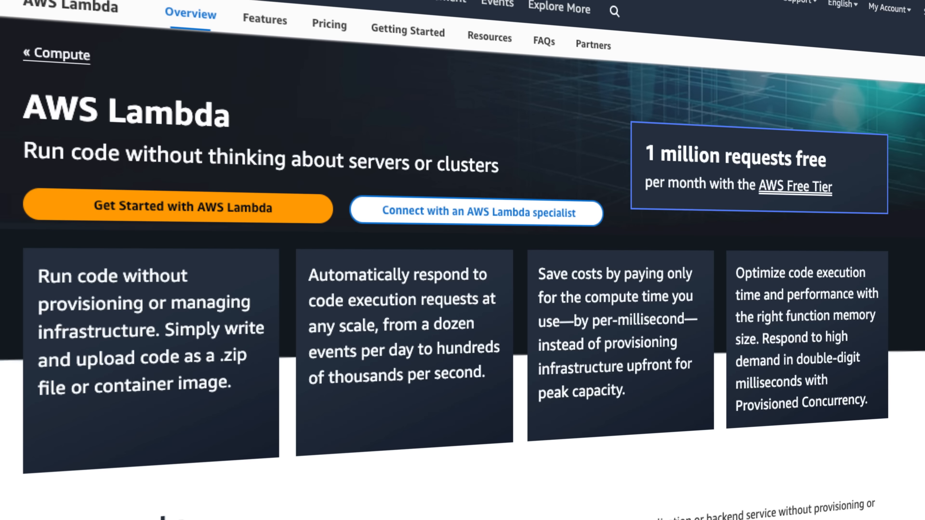
# - Scroll the AWS Lambda page down to the How it works diagram and Use cases
pyautogui.scroll(-3)
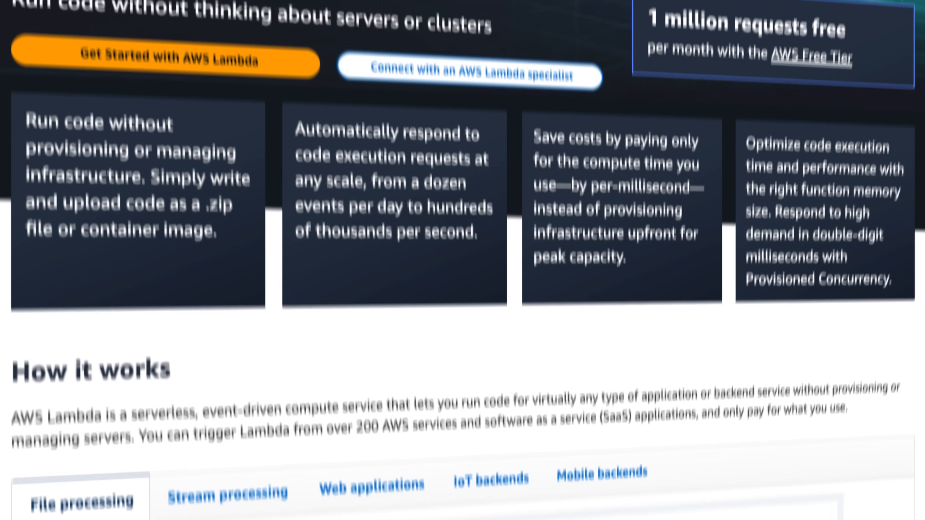
pyautogui.scroll(-3)
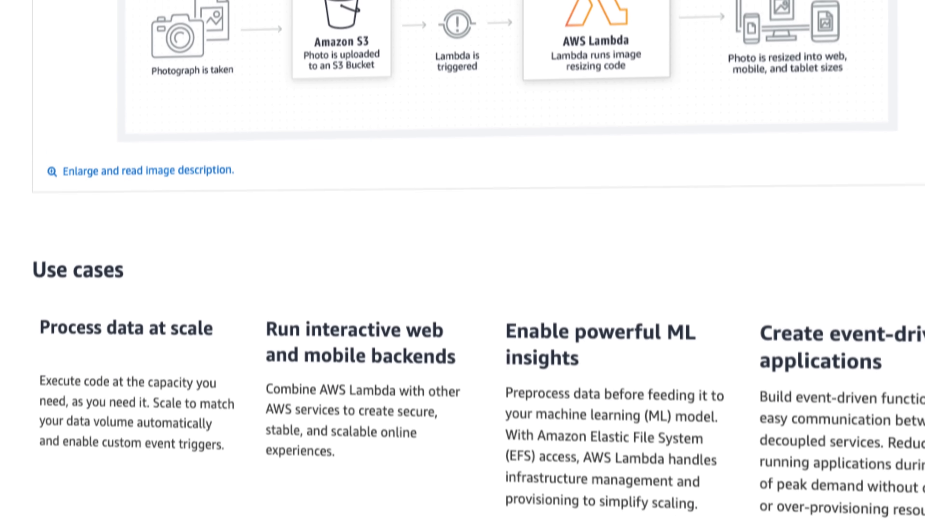
pyautogui.scroll(-3)
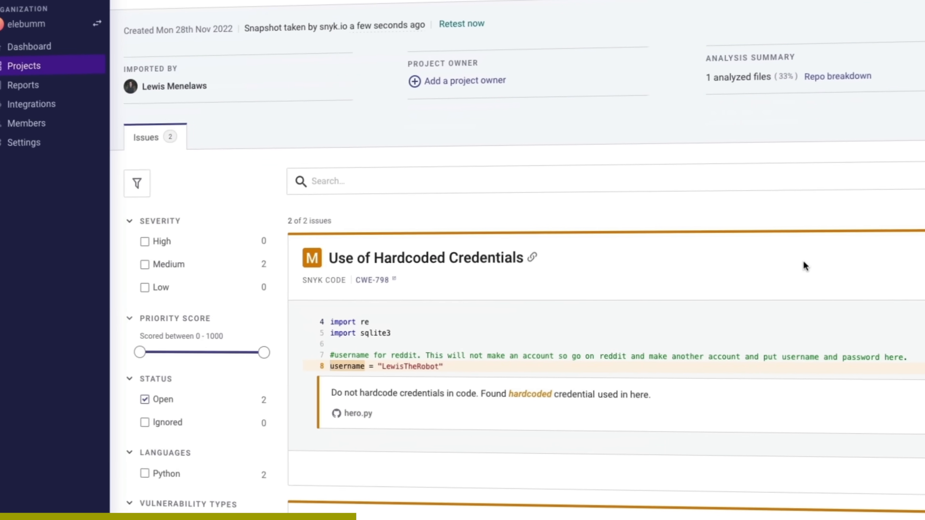
# - Scroll the Snyk Issues list to the Use of Hardcoded Credentials findings in hero.py
pyautogui.scroll(-3)
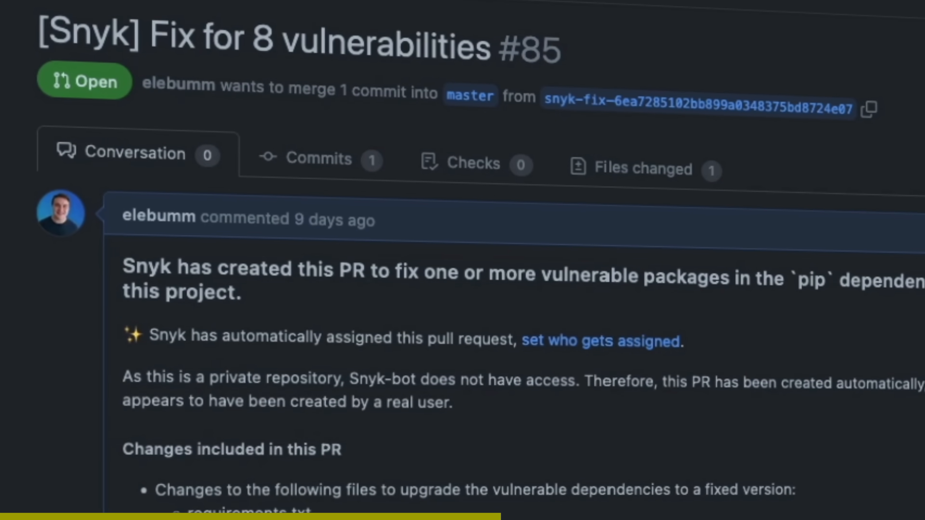
# - Scroll pull request #85's Conversation down to the dependency Warning block
pyautogui.scroll(-3)
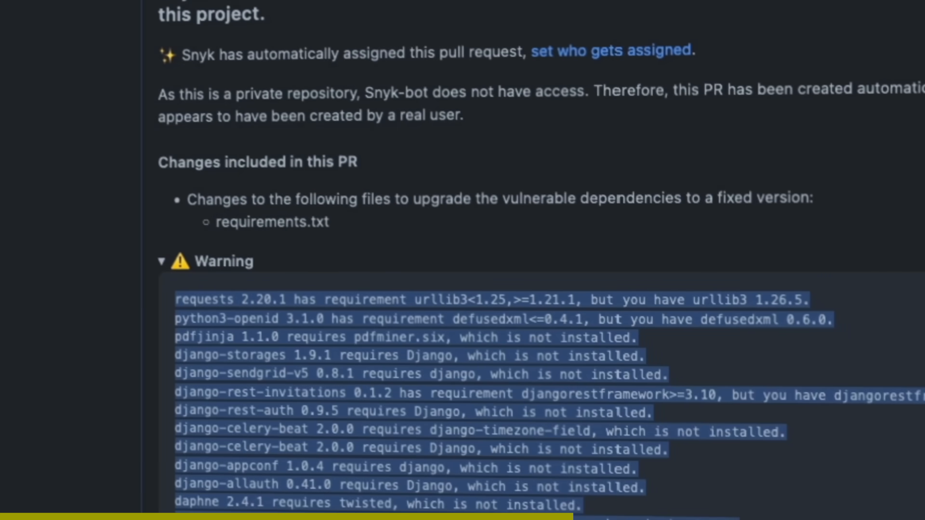
pyautogui.scroll(-3)
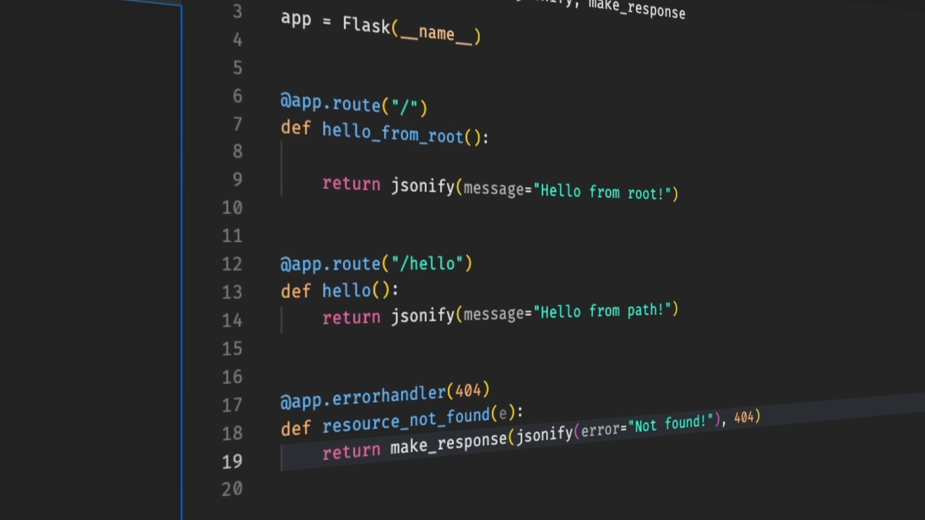
pyautogui.scroll(-3)
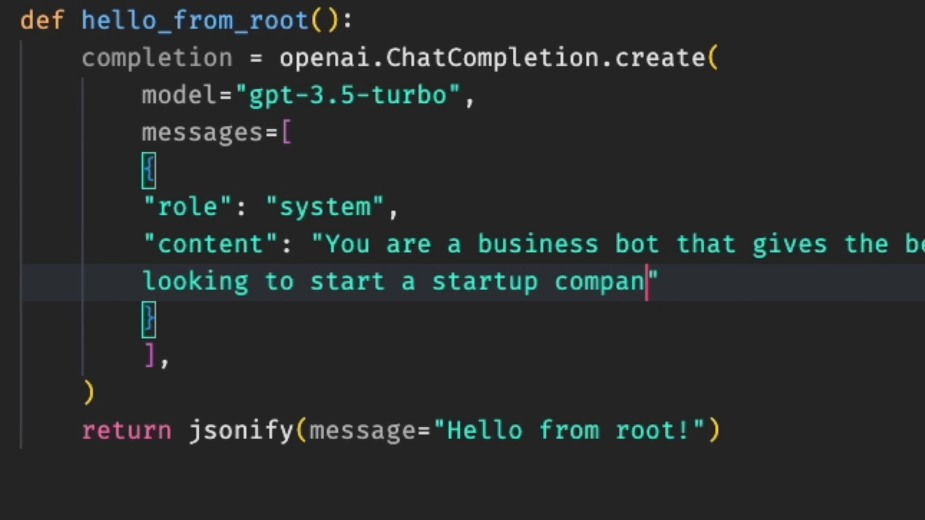
# - Finish the business-advice system prompt text for the gpt-3.5-turbo chat call
pyautogui.write('y."')
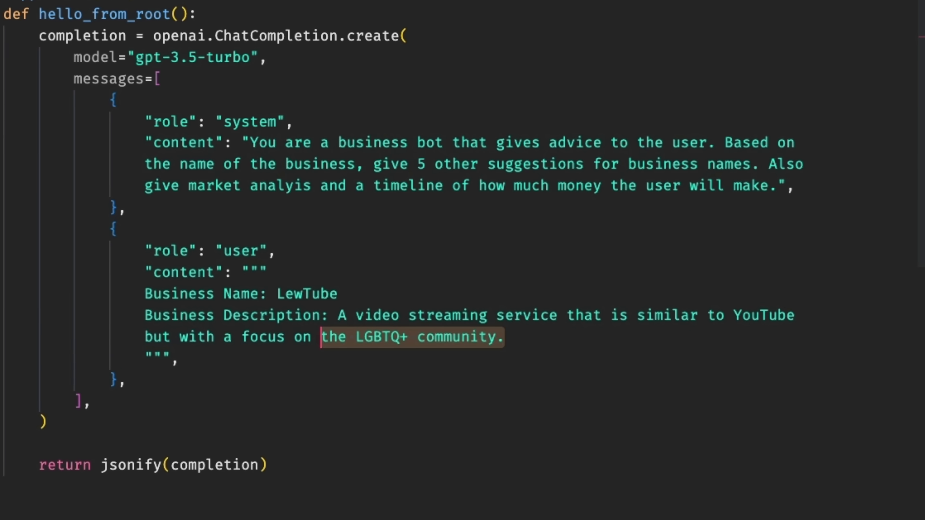
# - Describe LewTube as offering 'coding tutorials and other tech related content.' in the user message
pyautogui.write('coding tutorials and other tech related content.')
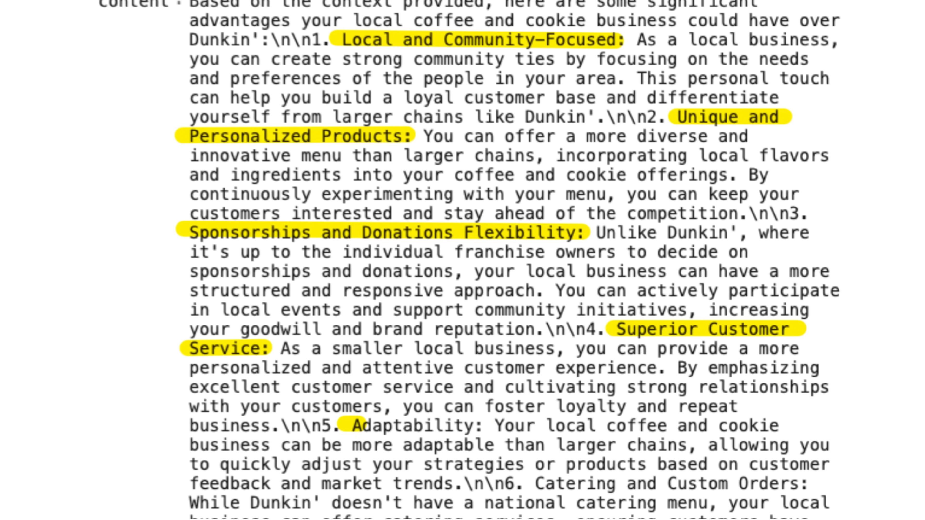
# - Scroll through the returned completion listing advantages over Dunkin'
pyautogui.scroll(-3)
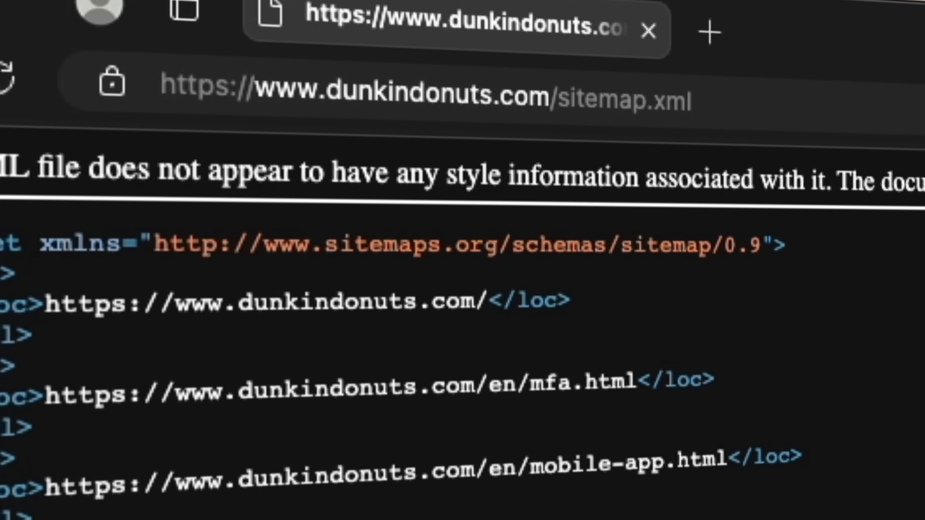
# - Scroll the Bright Data homepage down to its industry-leader and proxy network sections
pyautogui.scroll(-3)
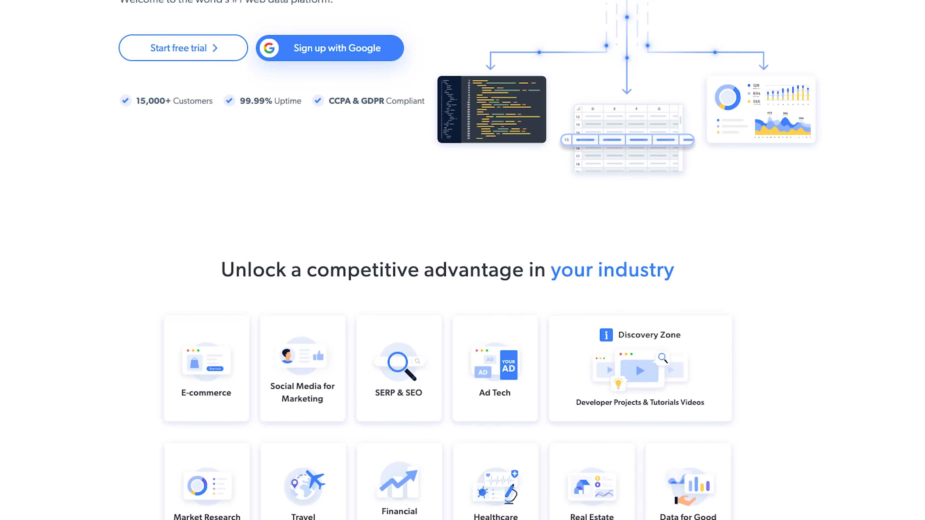
pyautogui.scroll(-3)
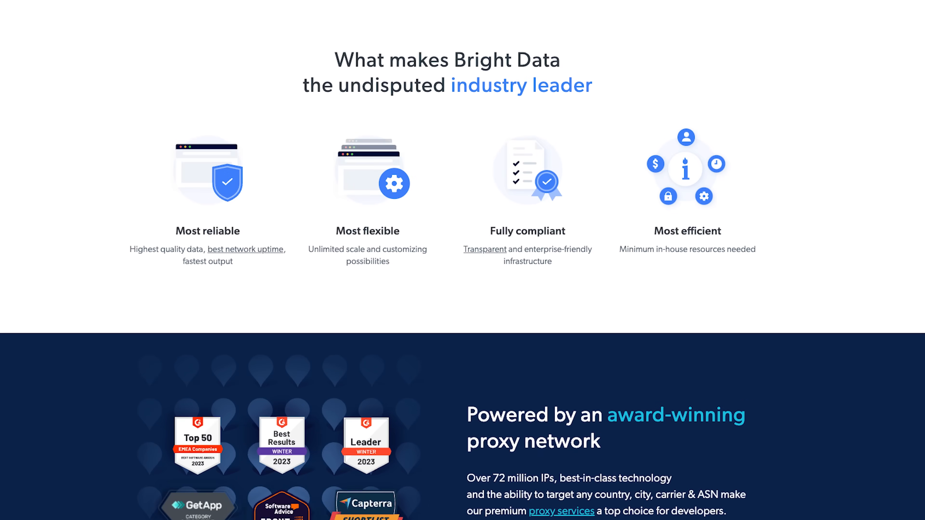